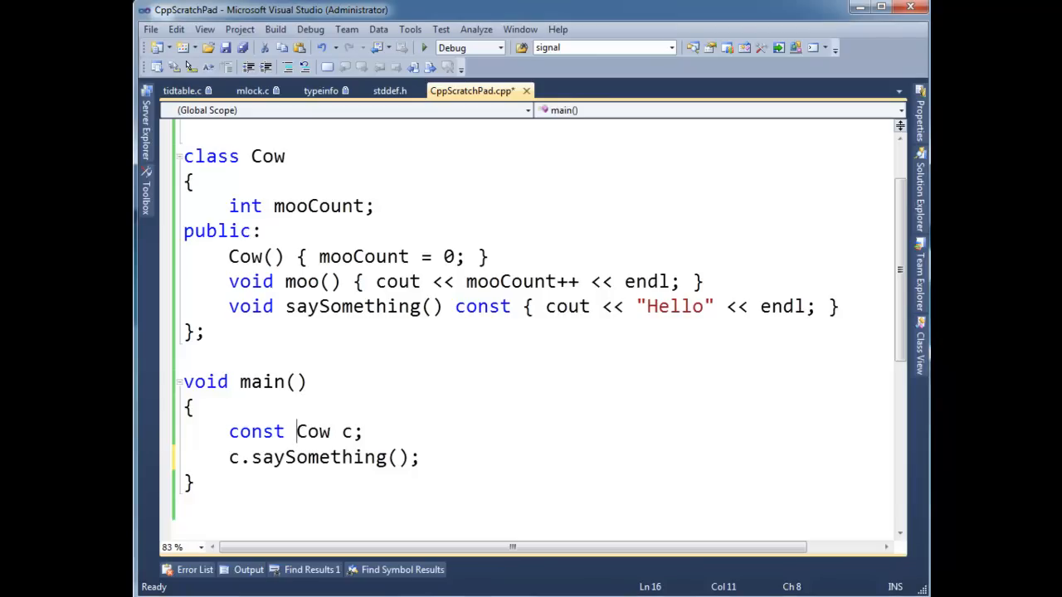
Replace the Cow declaration with Cow* c = new Cow and add const Cow* constCow = c
click(342, 431)
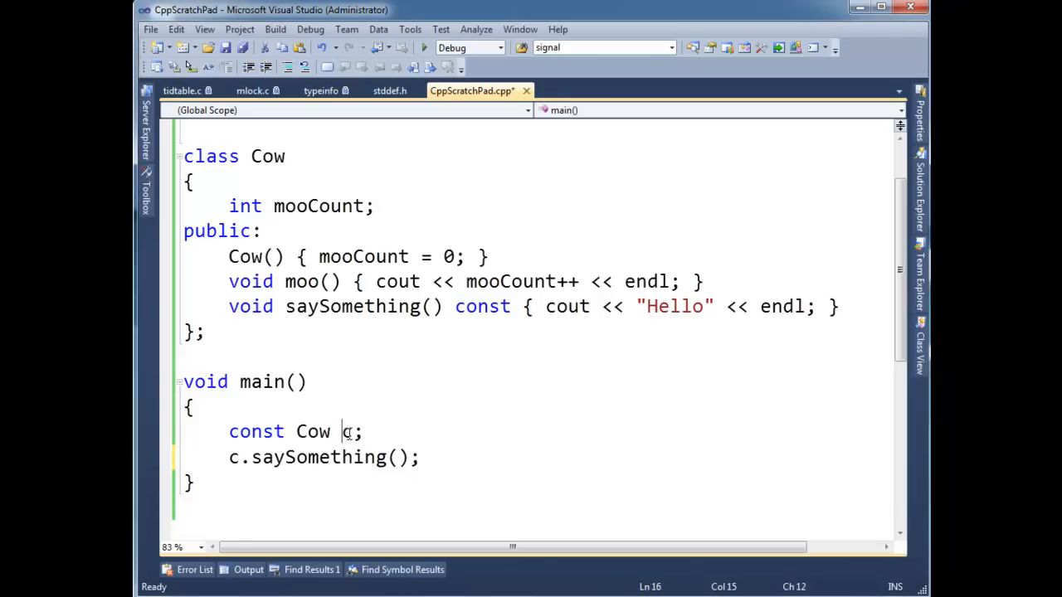
text(c)
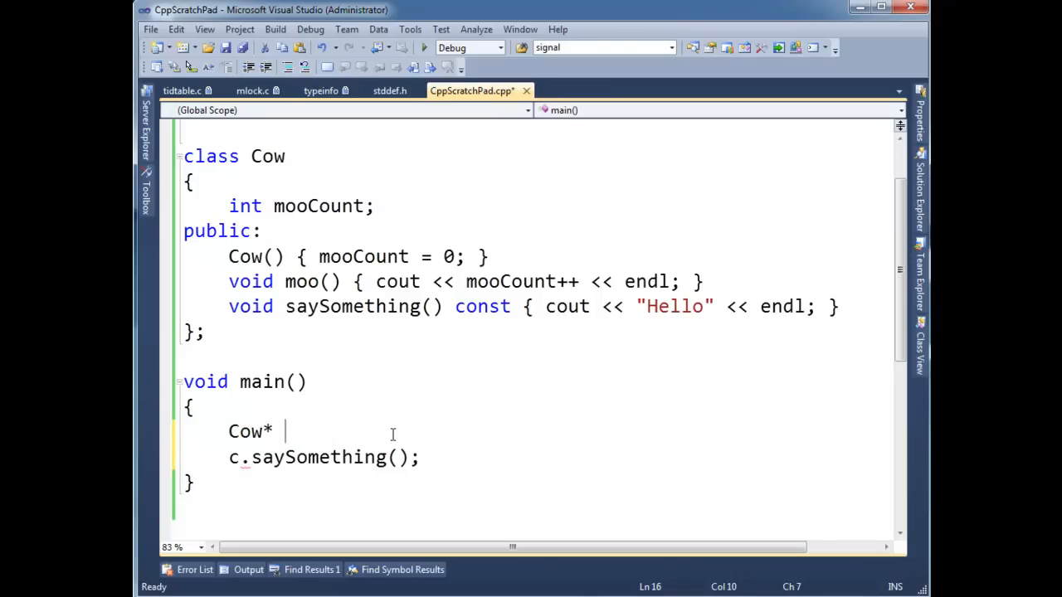
text(c = new Cow;)
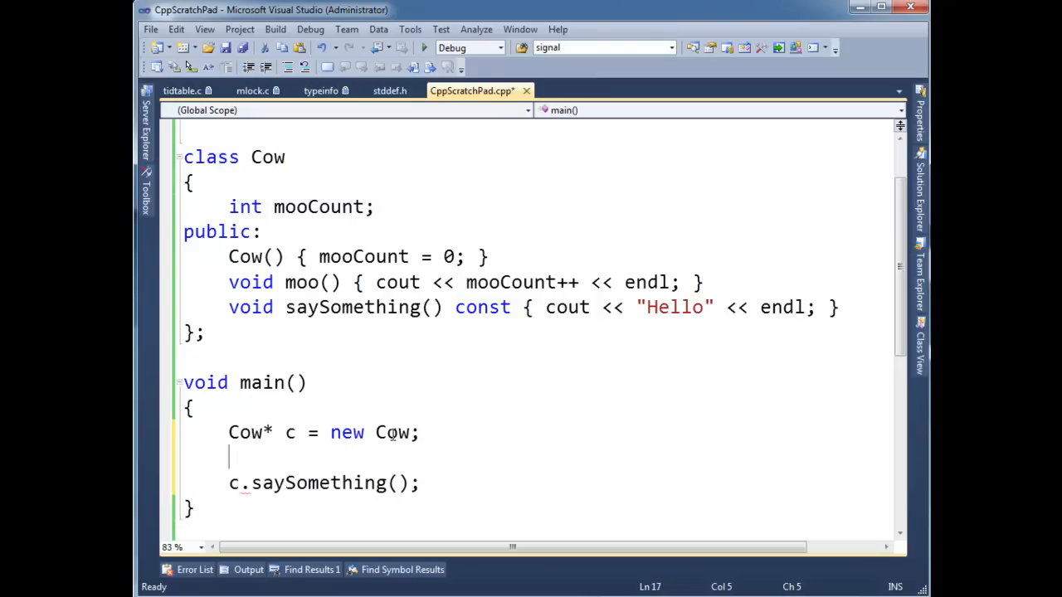
text(const)
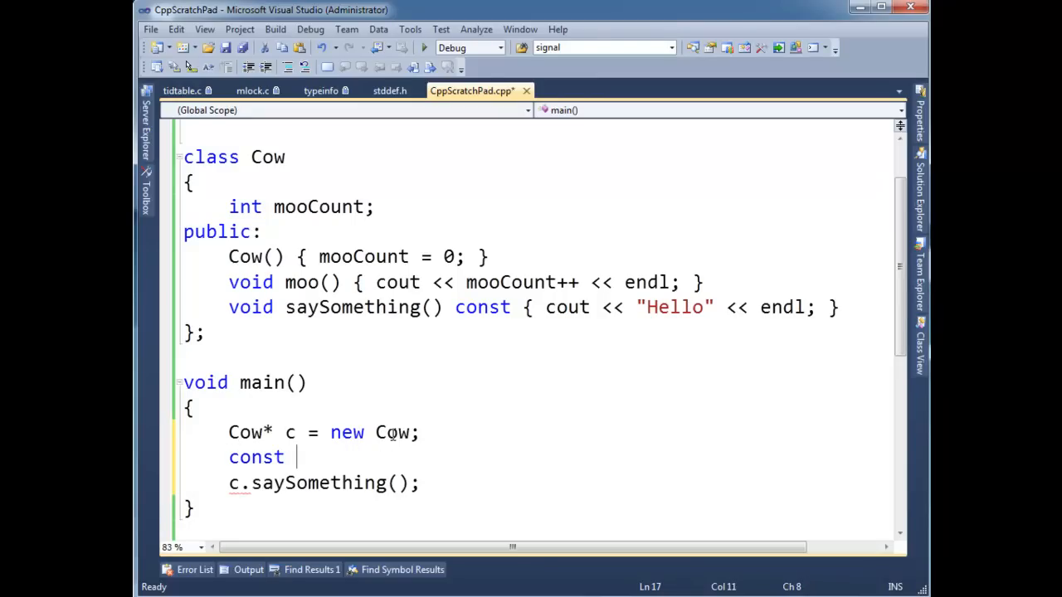
text(Cow*)
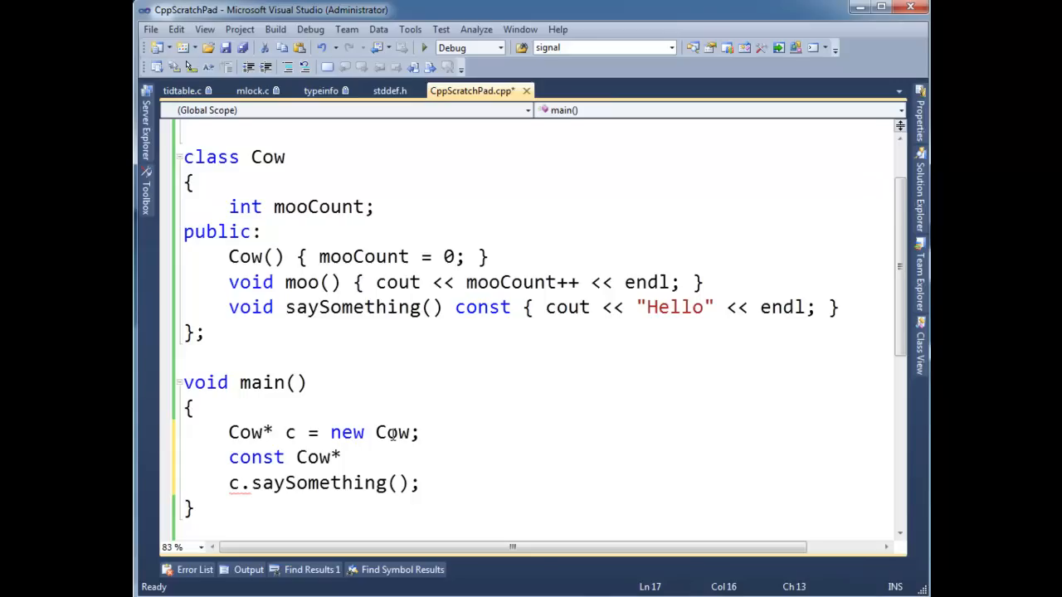
text(constCow =)
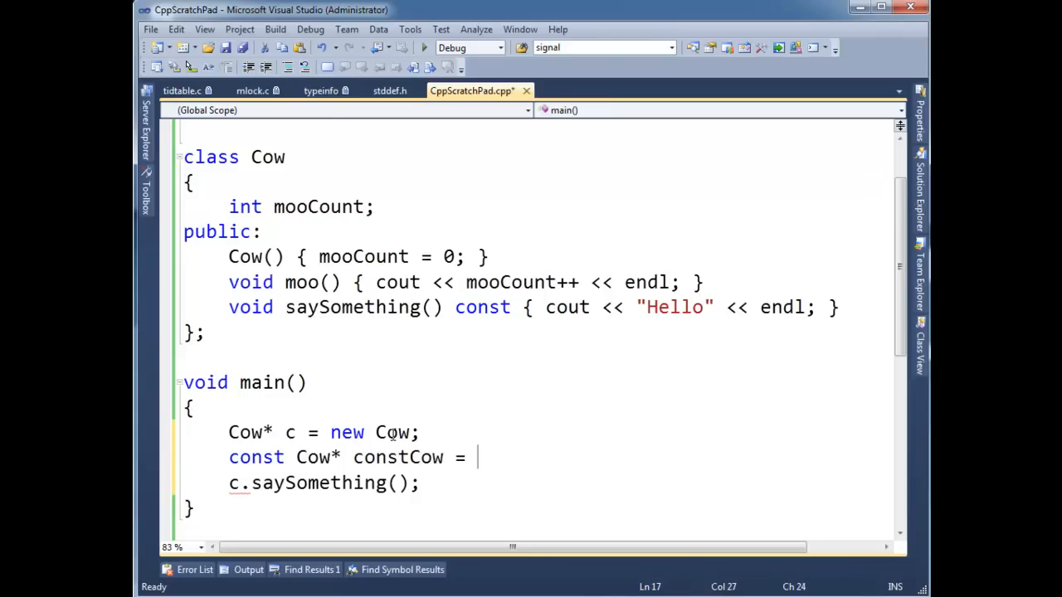
text(c;)
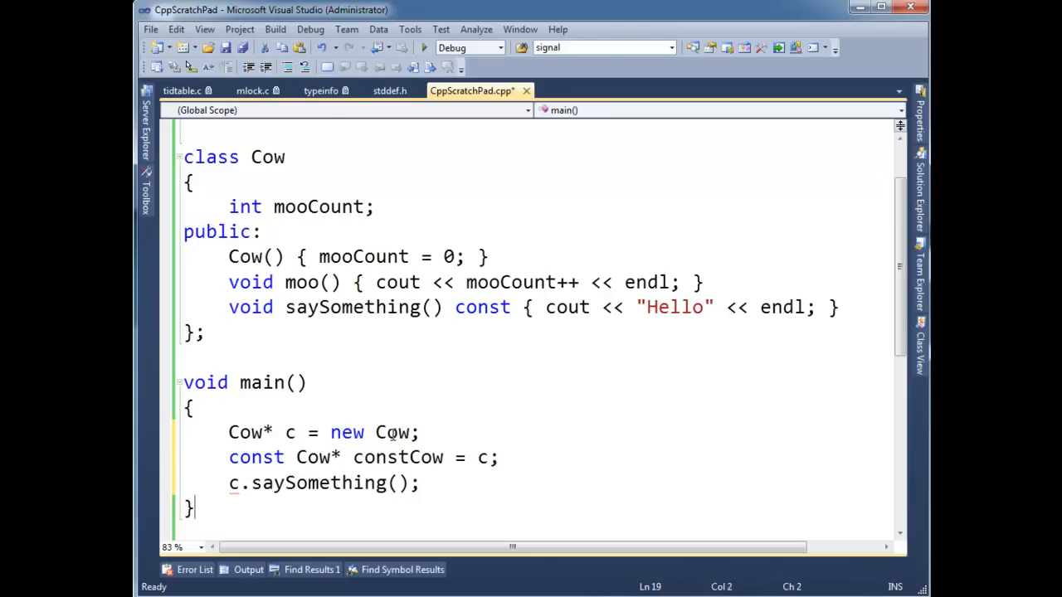
Add delete c; at the end of main
text(delete)
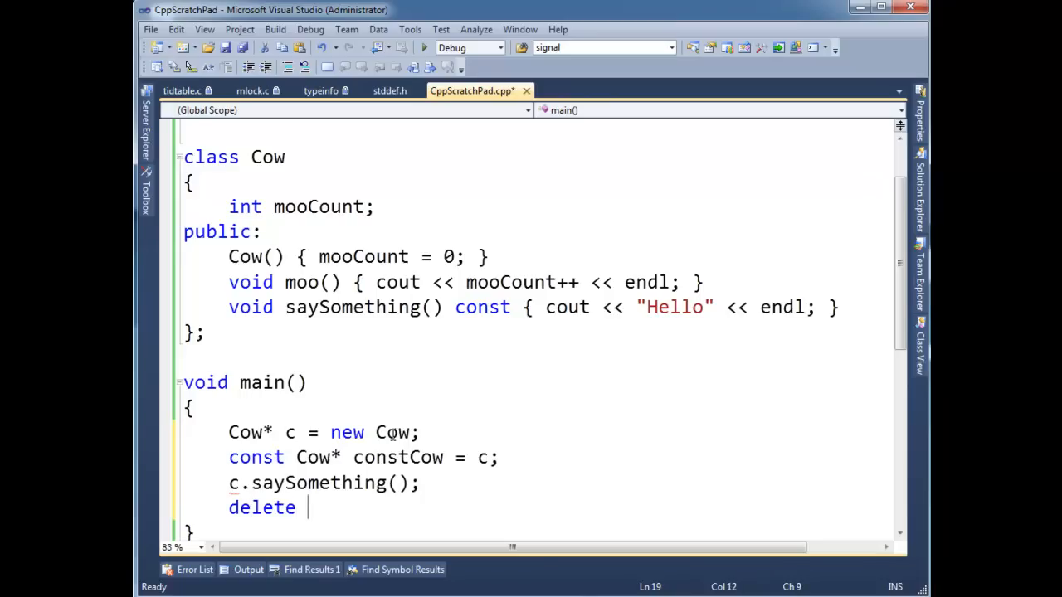
text(c;)
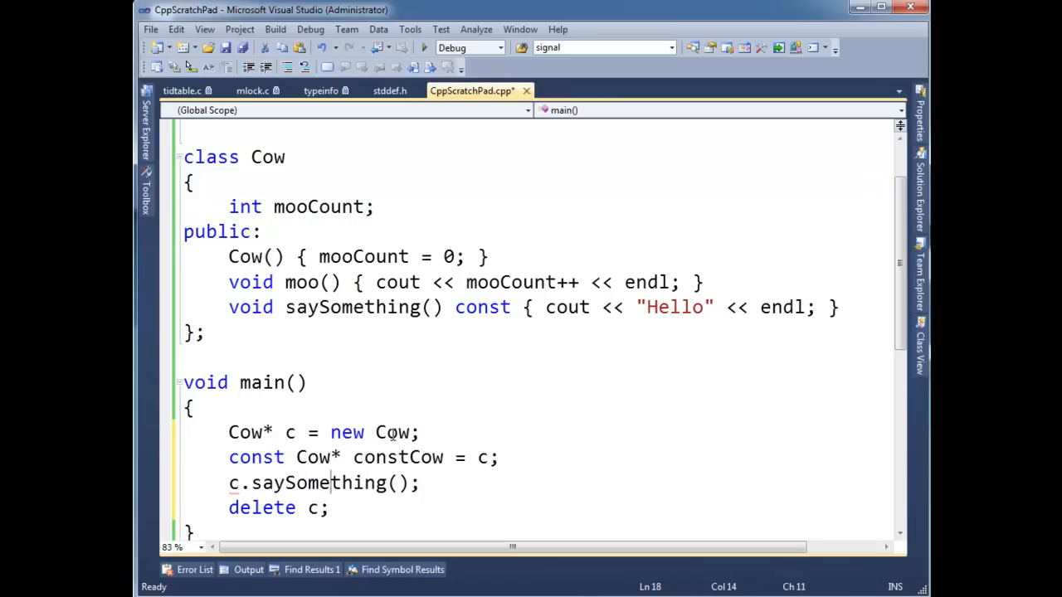
key(Delete)
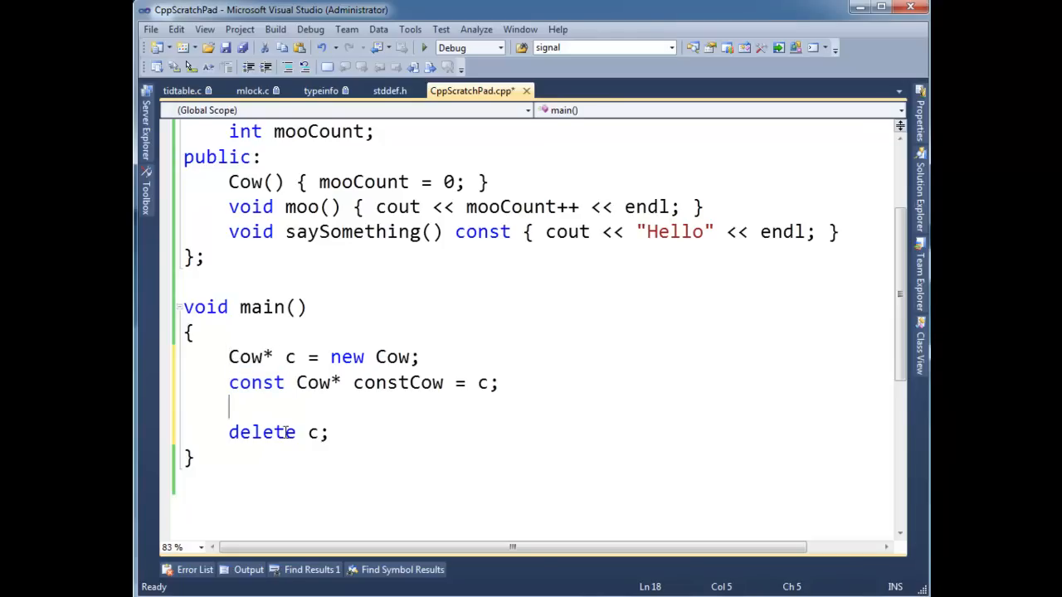
Select the c.saySomething() line in main for removal
double_click(256, 383)
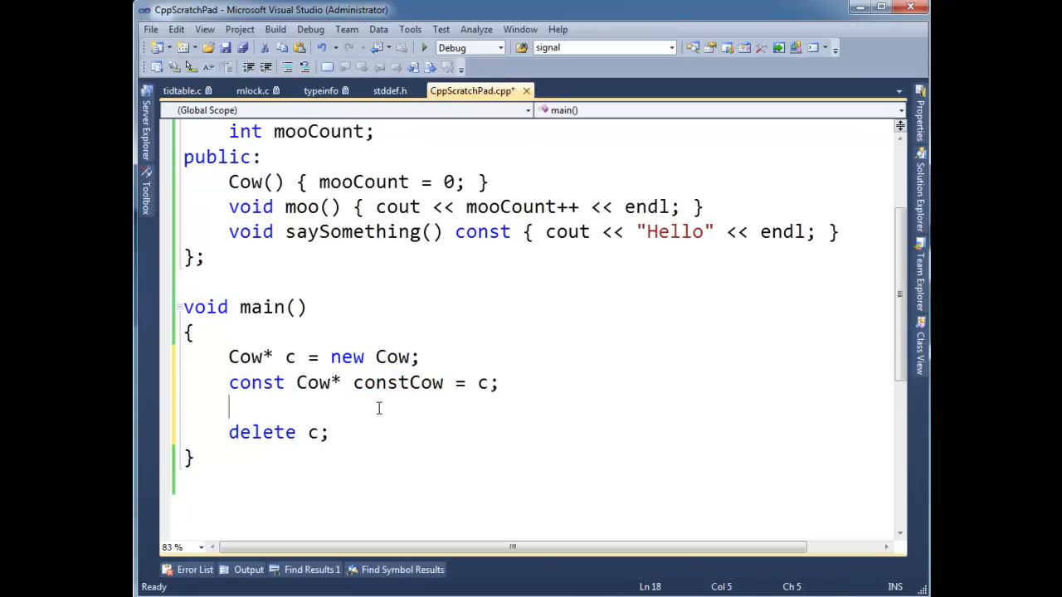
Add c->moo(); and constCow->moo(); above delete c, with constCow's call flagged
text(c-)
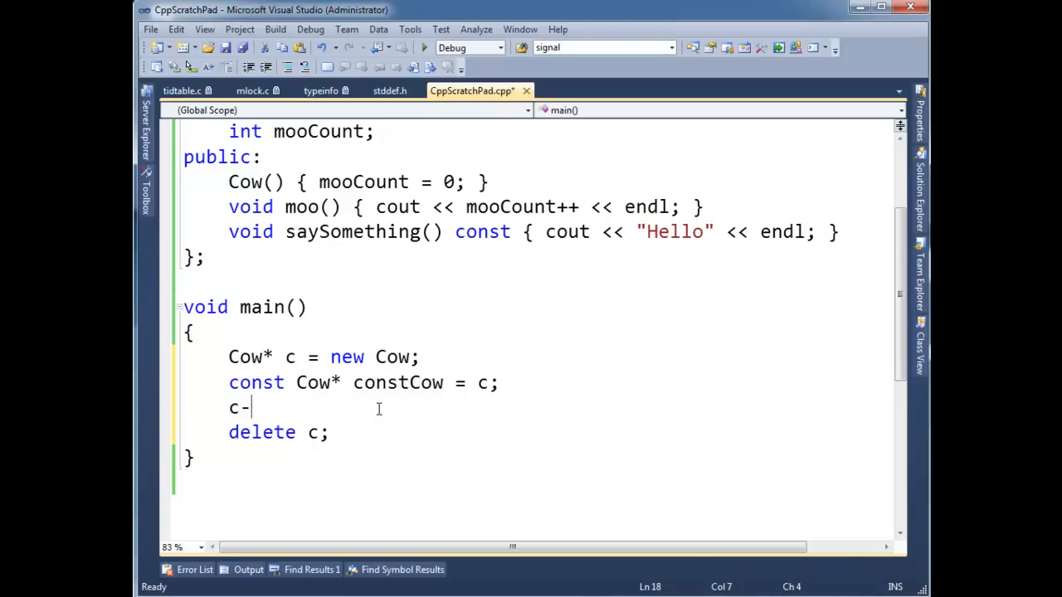
text(>moo();)
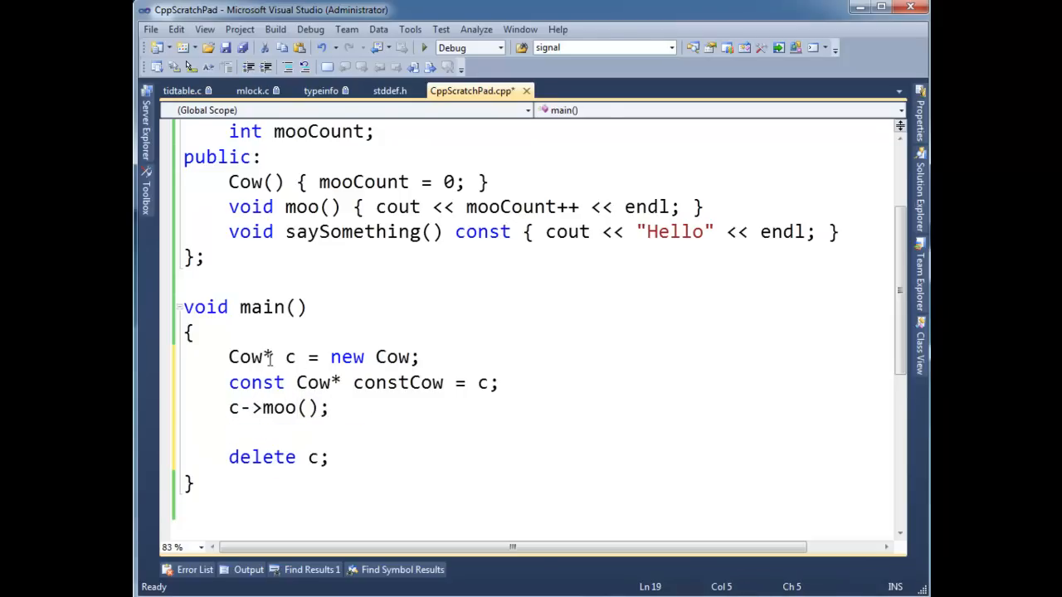
click(283, 357)
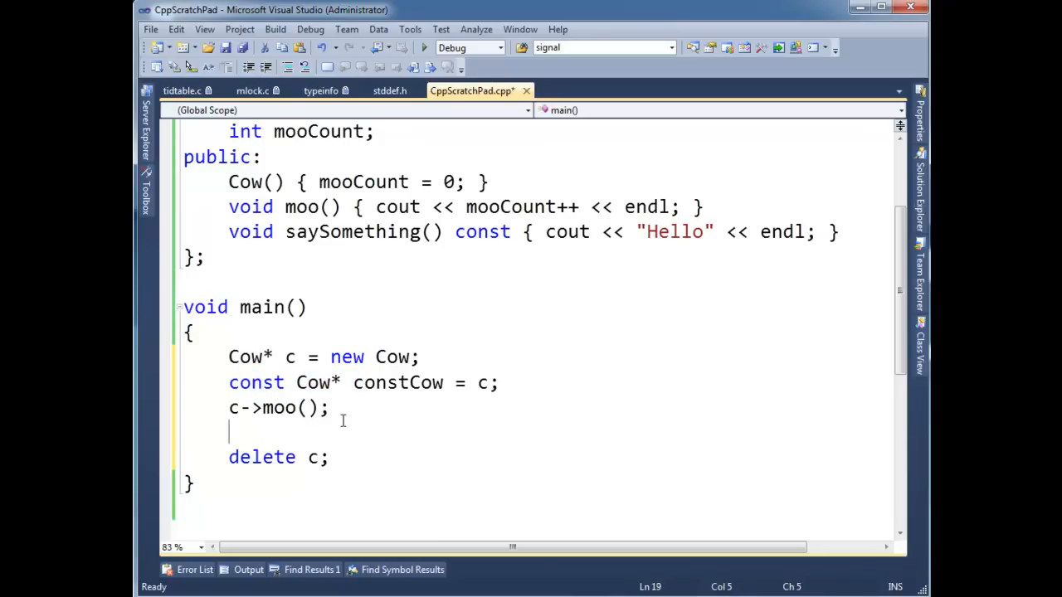
text(c)
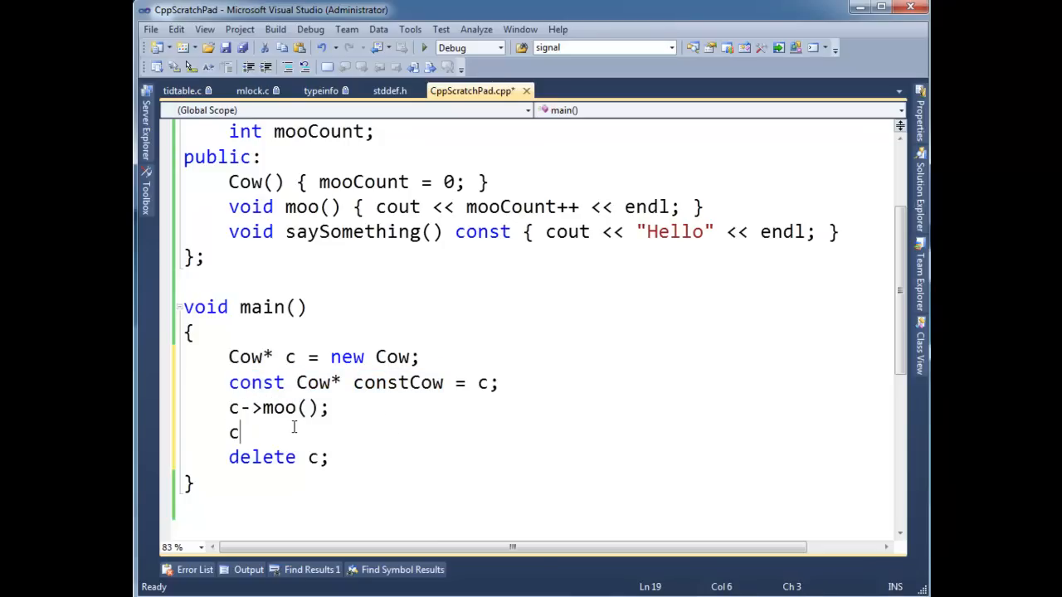
text(onstCow)
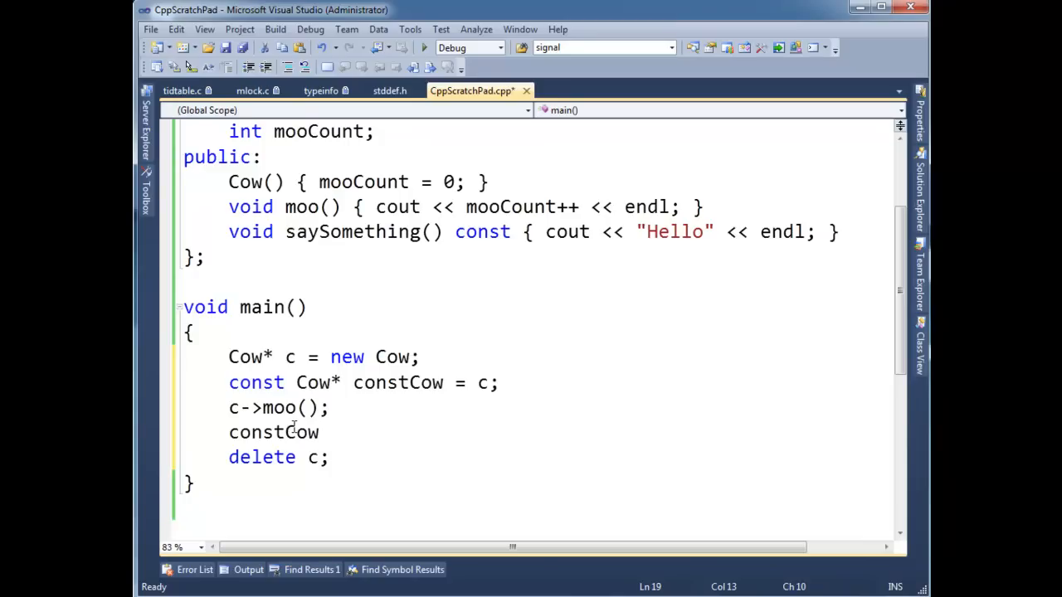
text(->moo();)
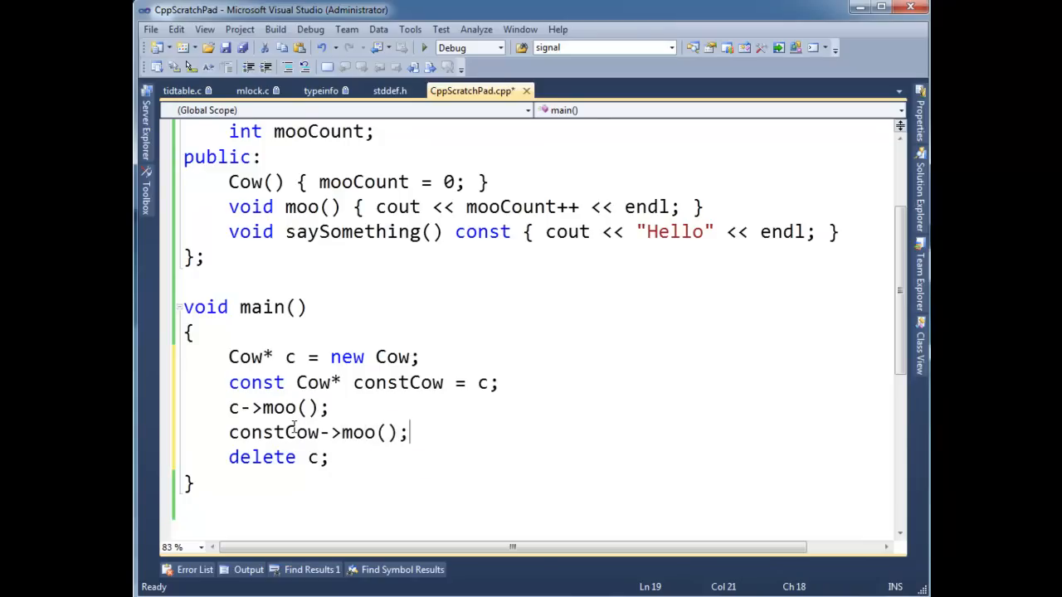
click(331, 457)
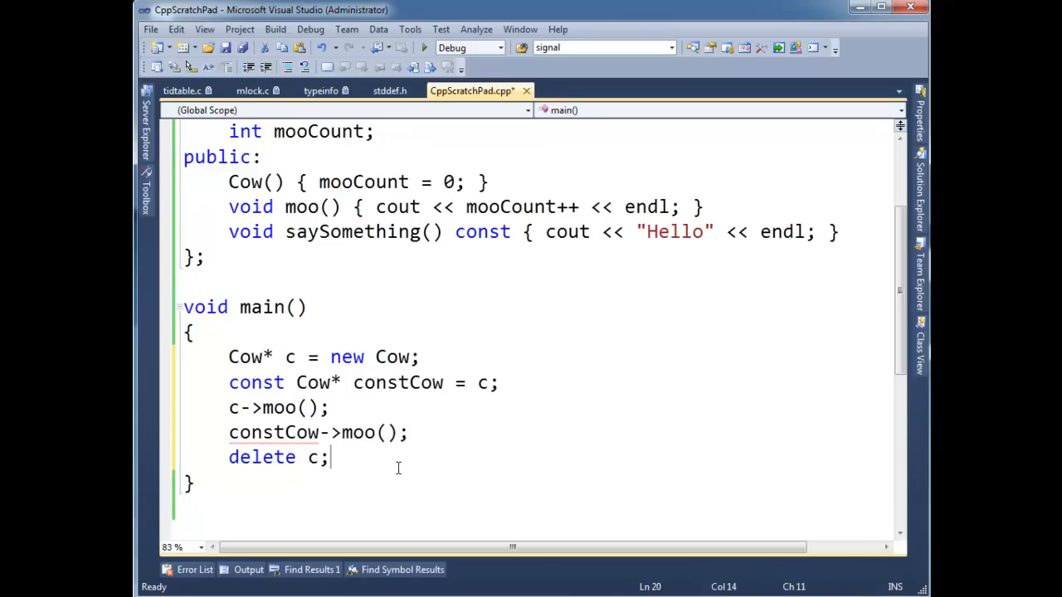
mouse_move(290, 433)
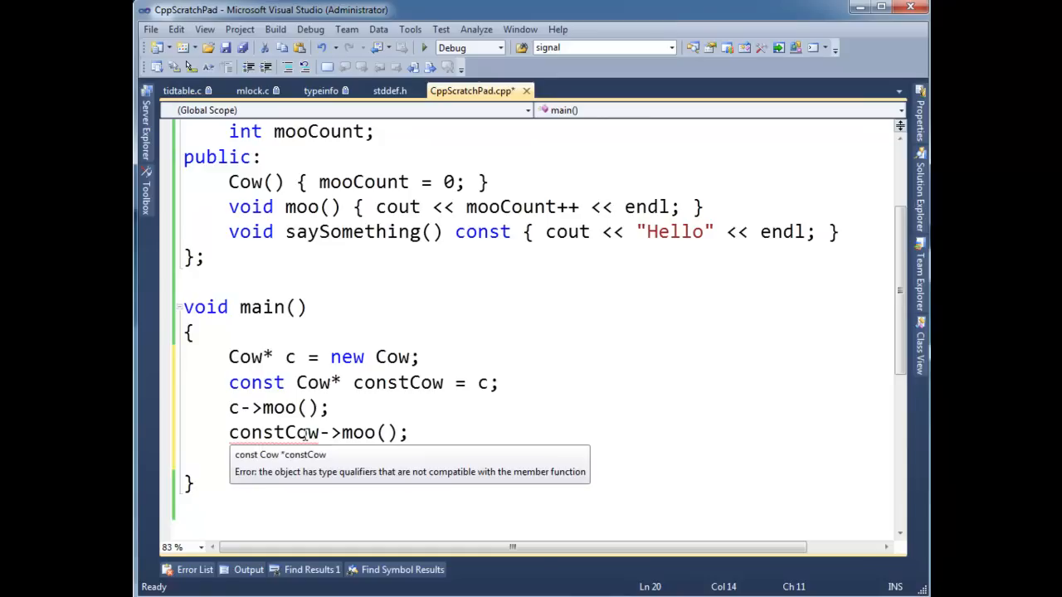
text(delete c;)
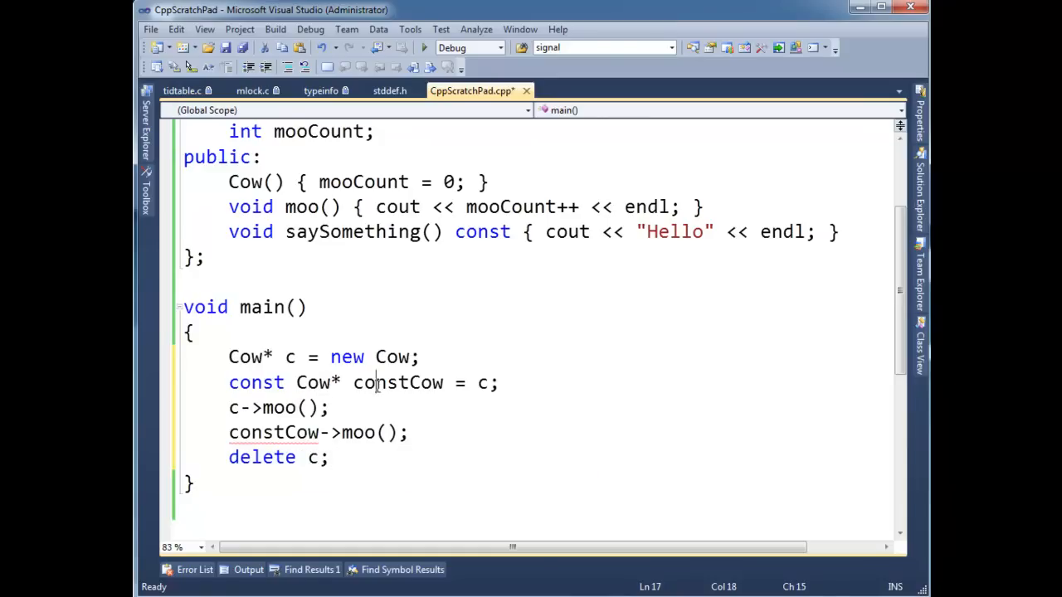
double_click(357, 432)
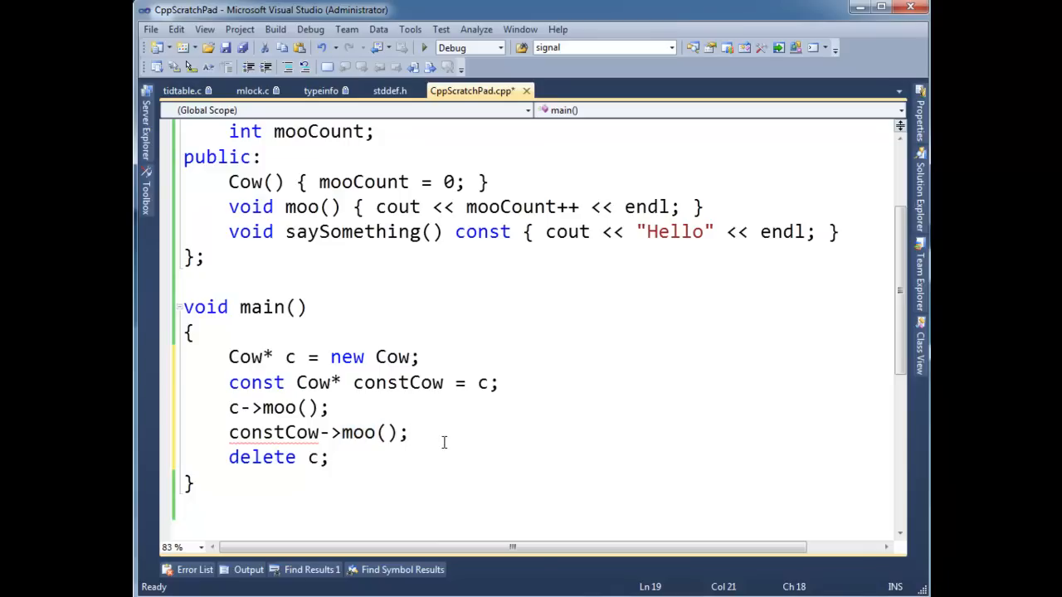
click(408, 433)
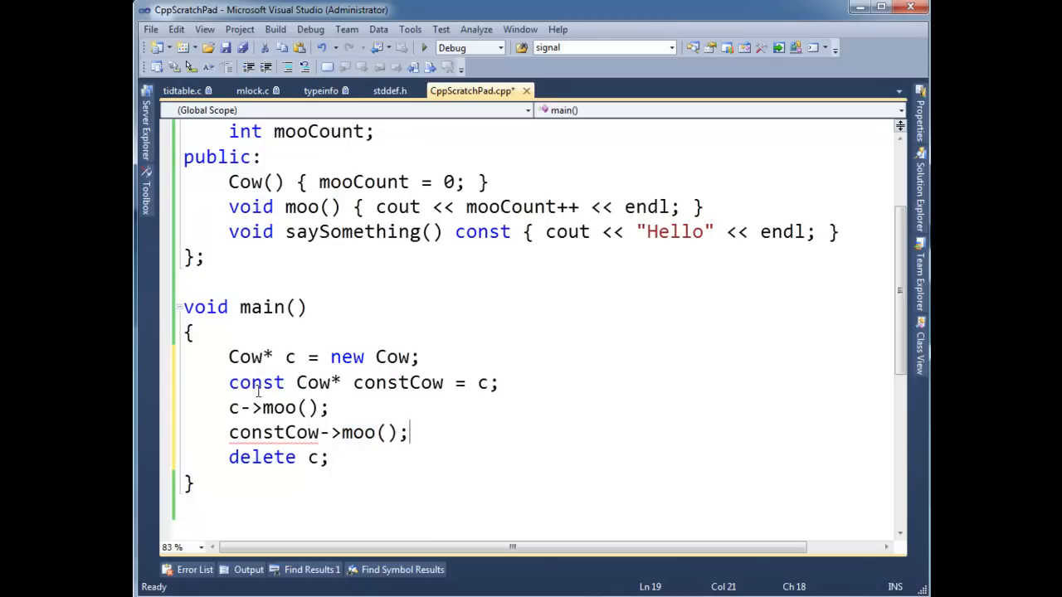
double_click(256, 383)
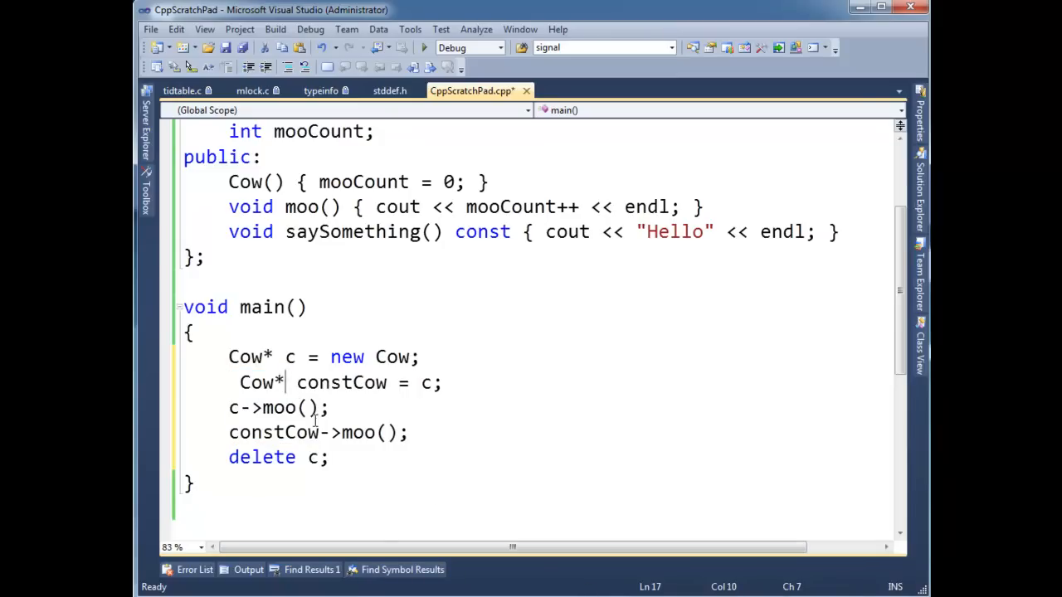
text(const)
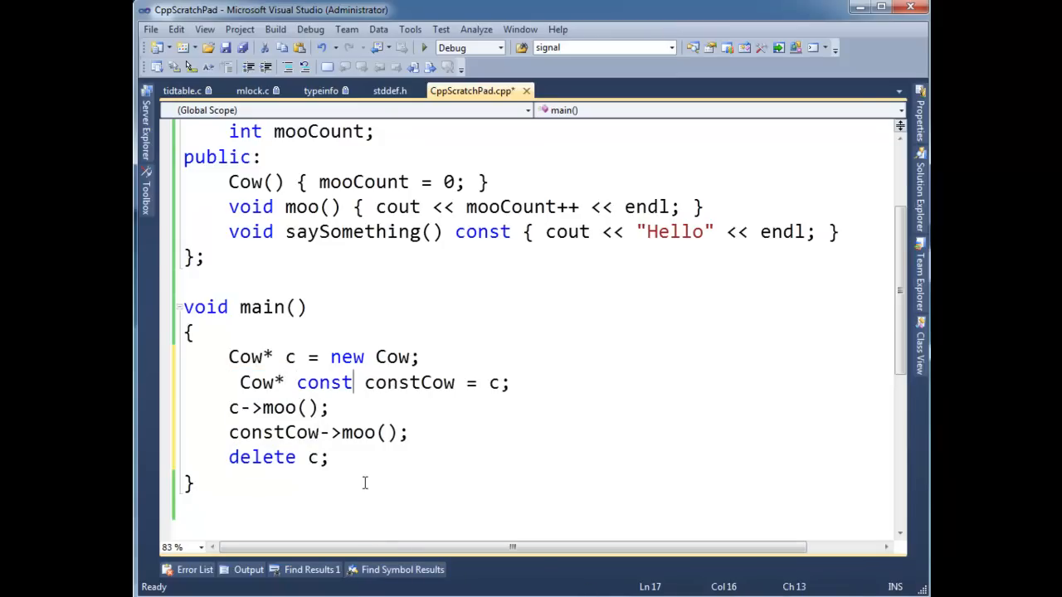
mouse_move(462, 456)
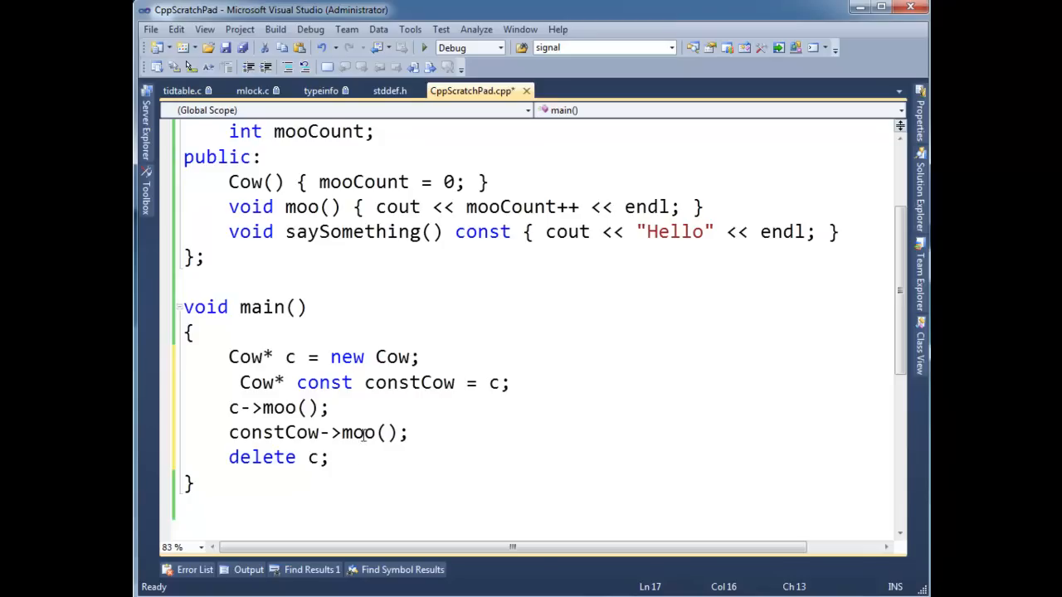
click(463, 453)
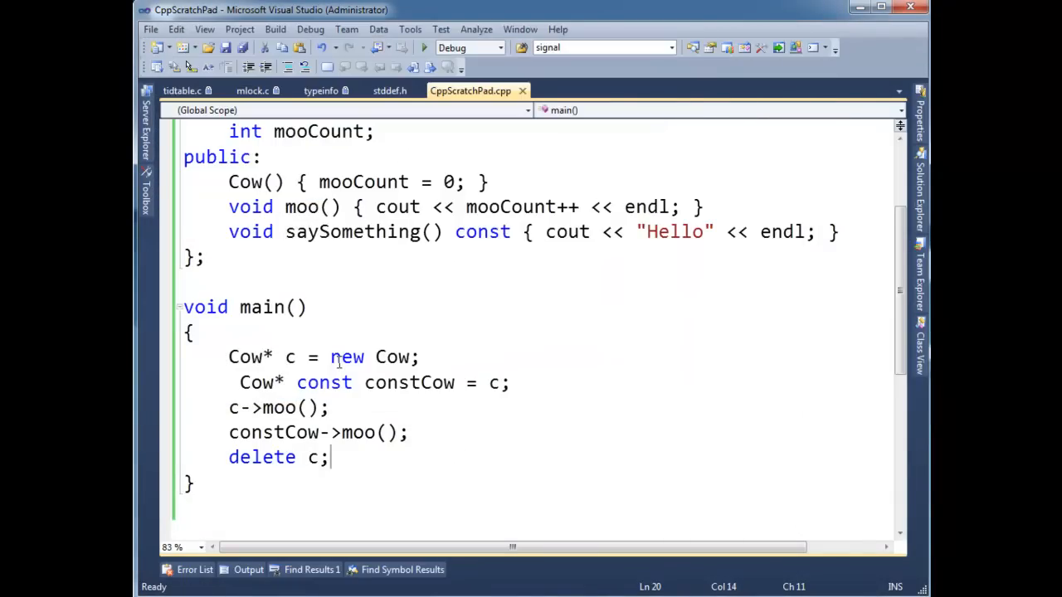
double_click(324, 383)
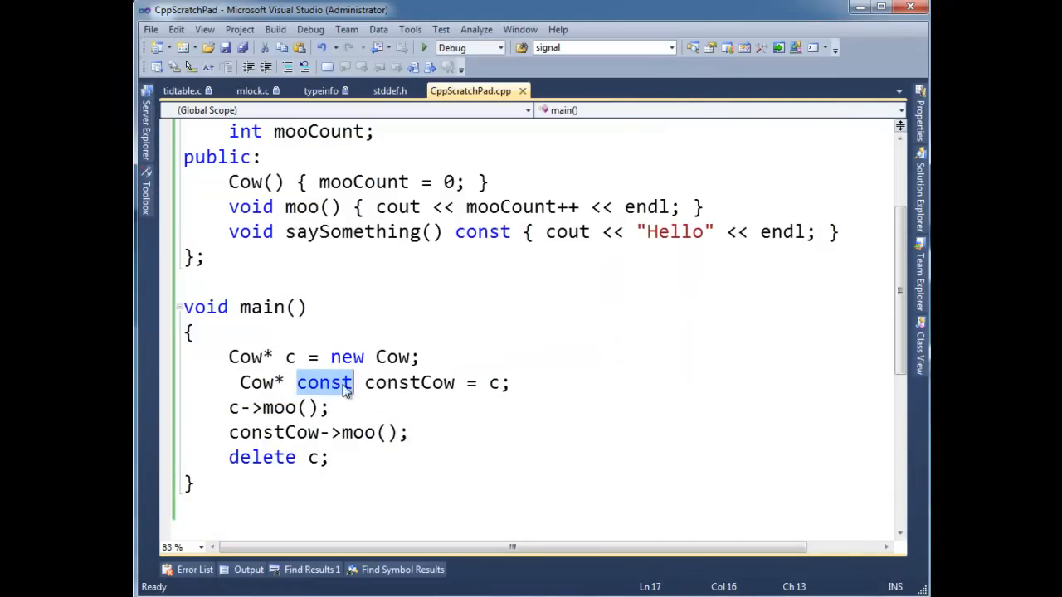
mouse_move(354, 397)
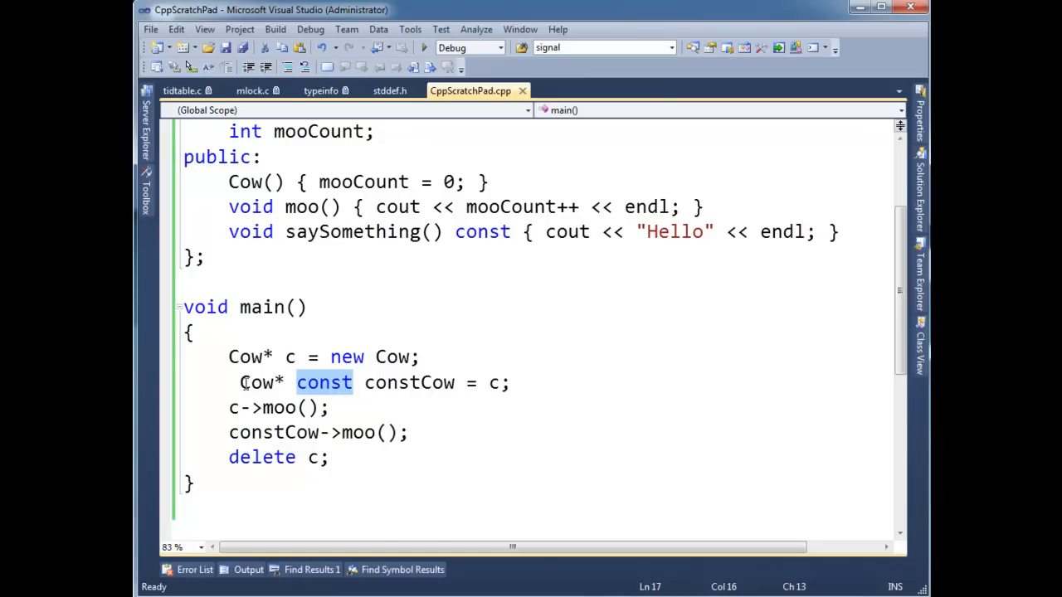
click(329, 407)
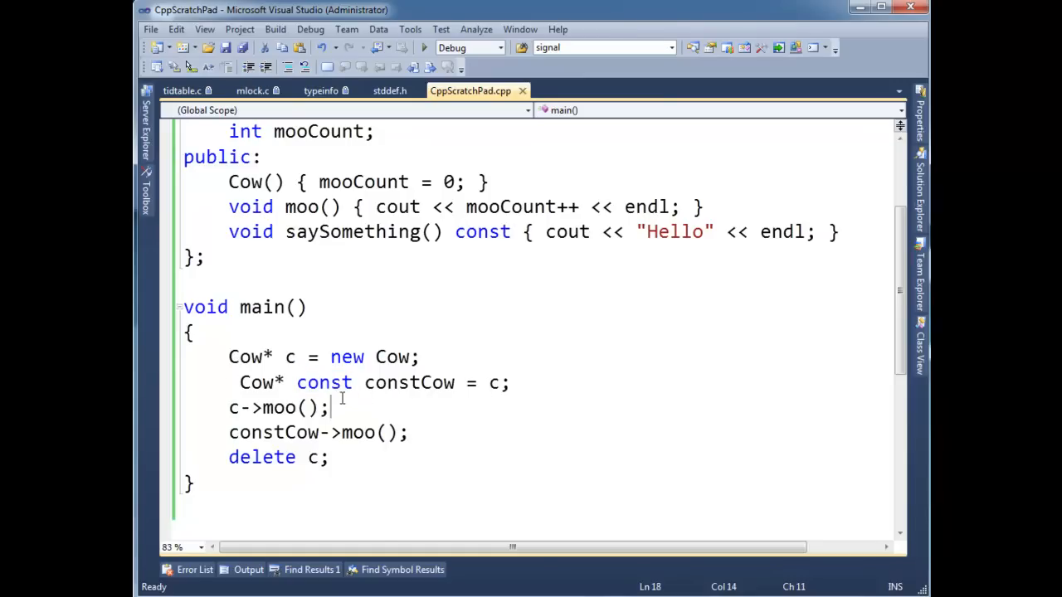
double_click(324, 382)
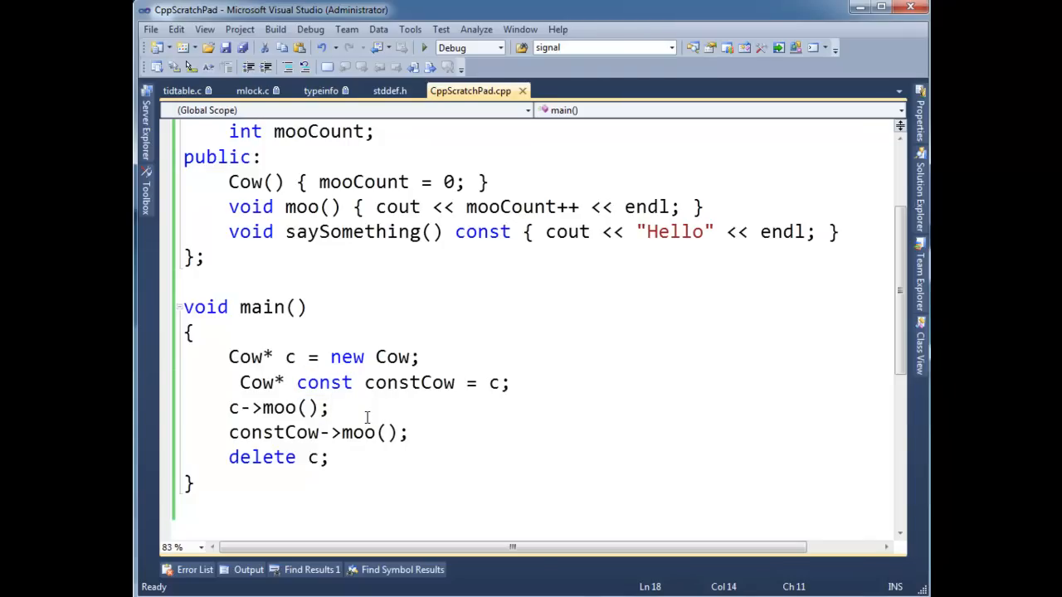
double_click(410, 383)
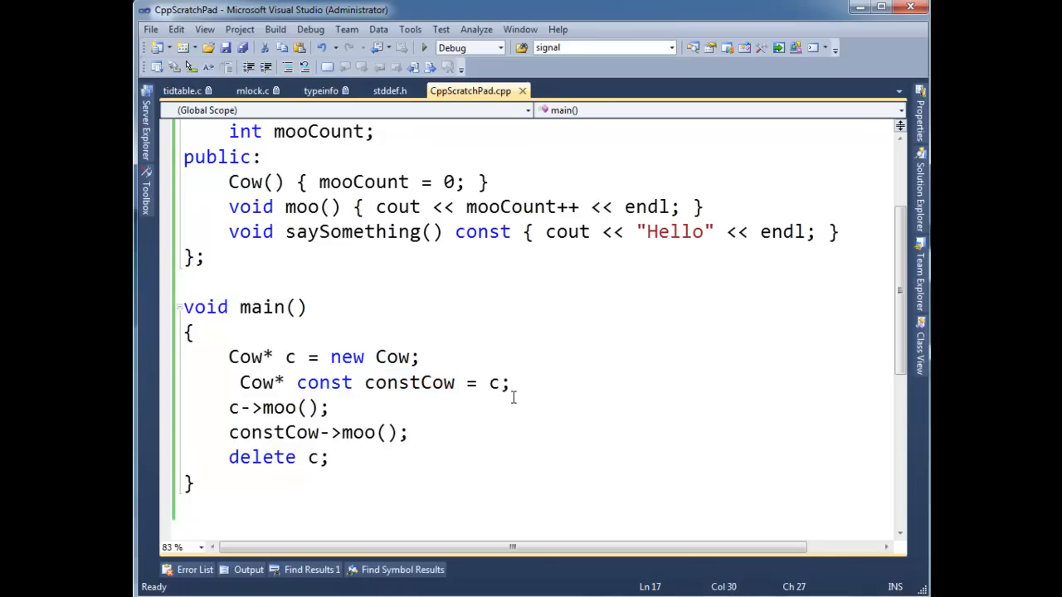
Type constCow = new Cow; below the declaration and inspect the error squiggle
text(constCow)
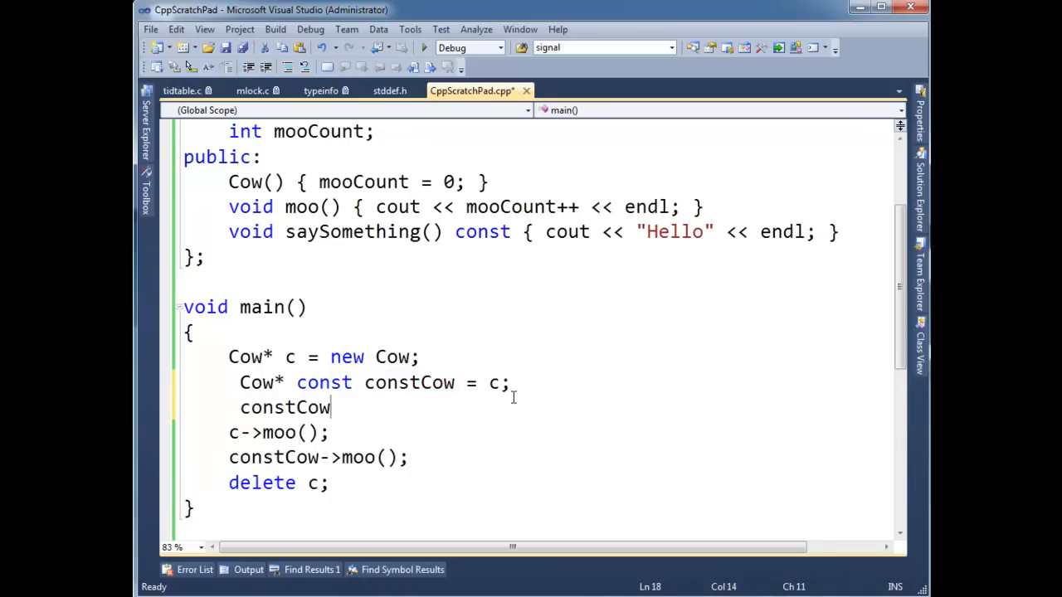
text(=)
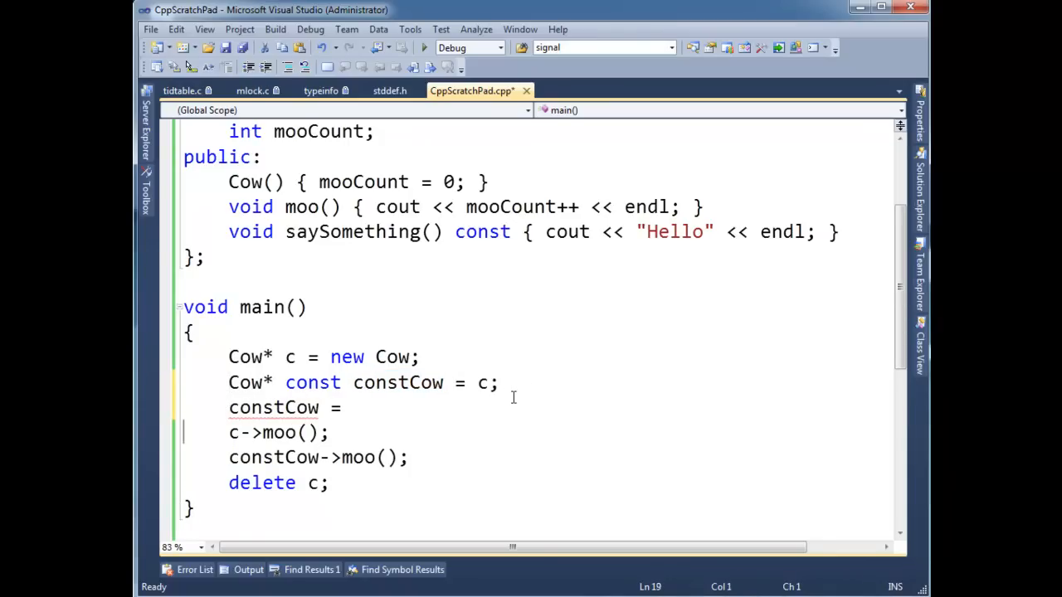
text(new Cow;)
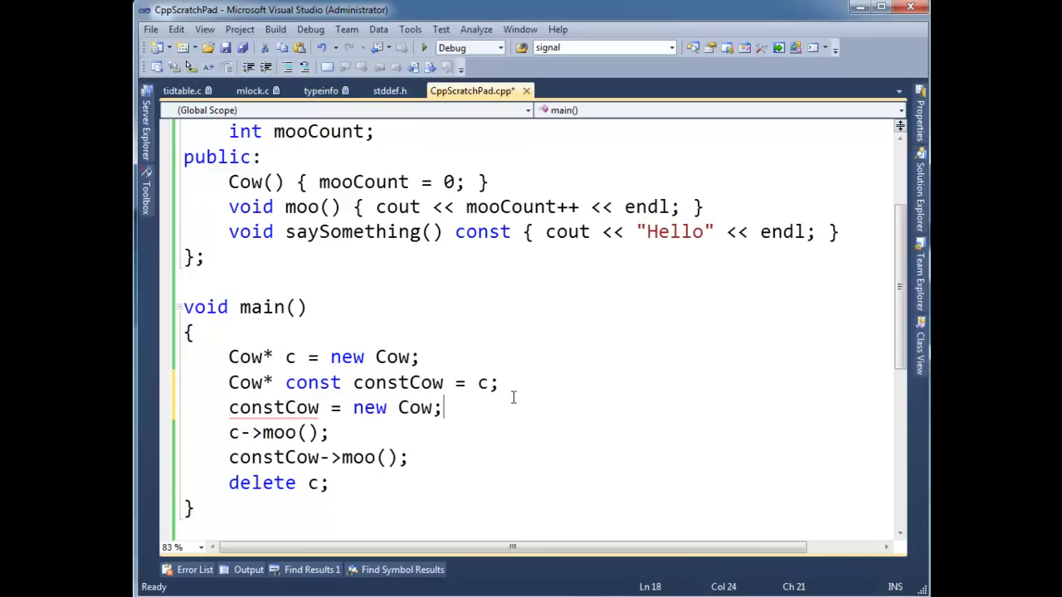
click(282, 407)
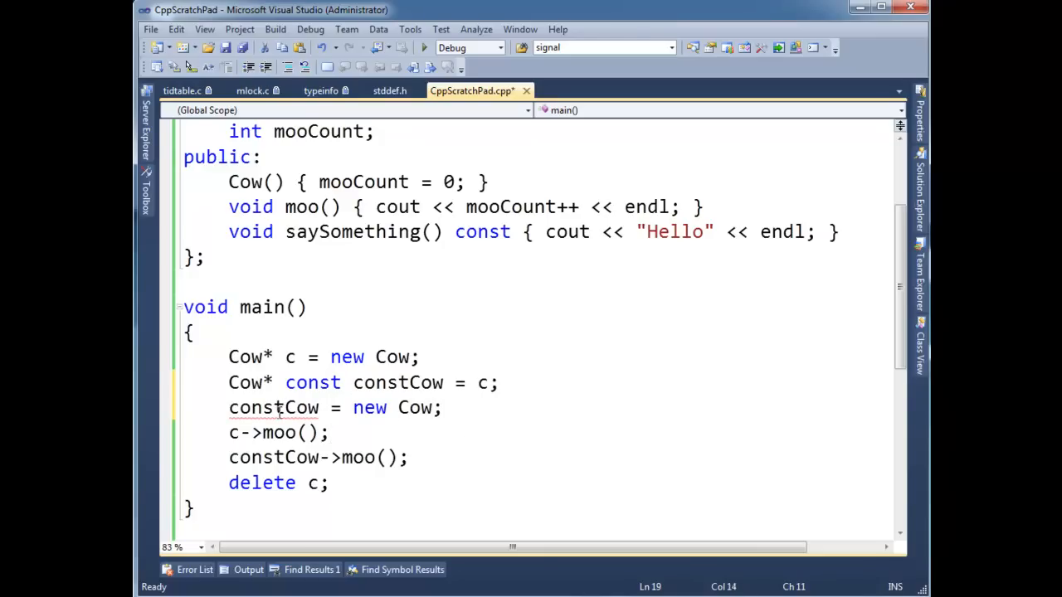
mouse_move(282, 407)
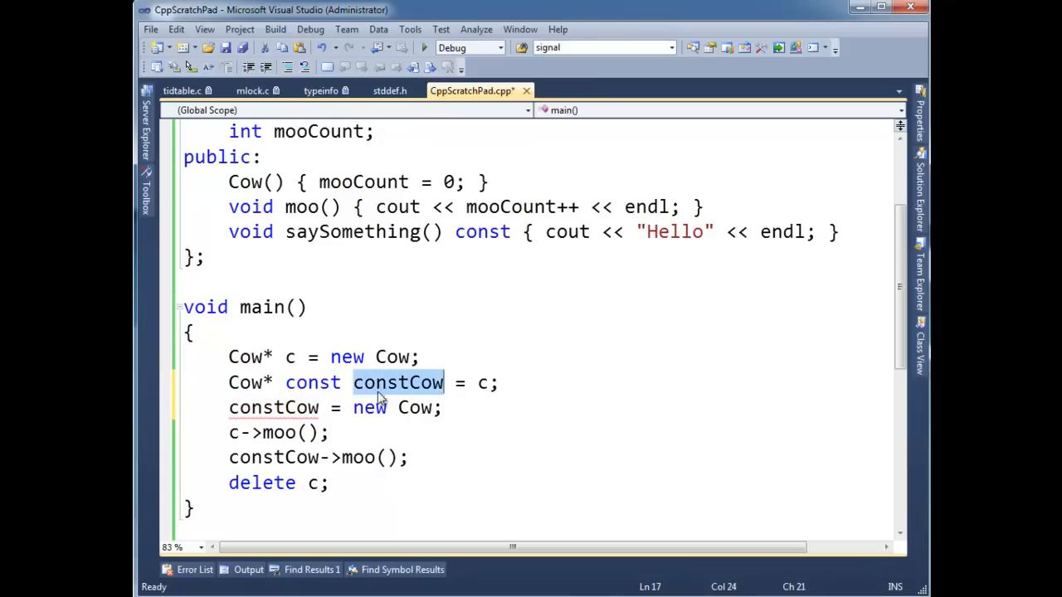
mouse_move(401, 390)
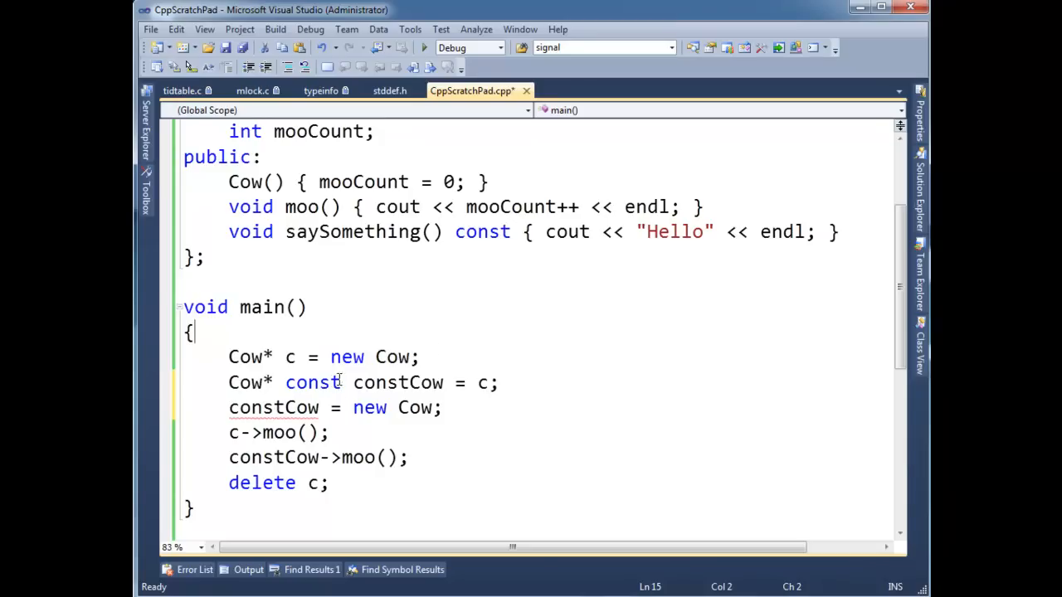
Remove the reassignment, declare constCow as const Cow* const, and check the flagged moo() call
double_click(312, 382)
text(const )
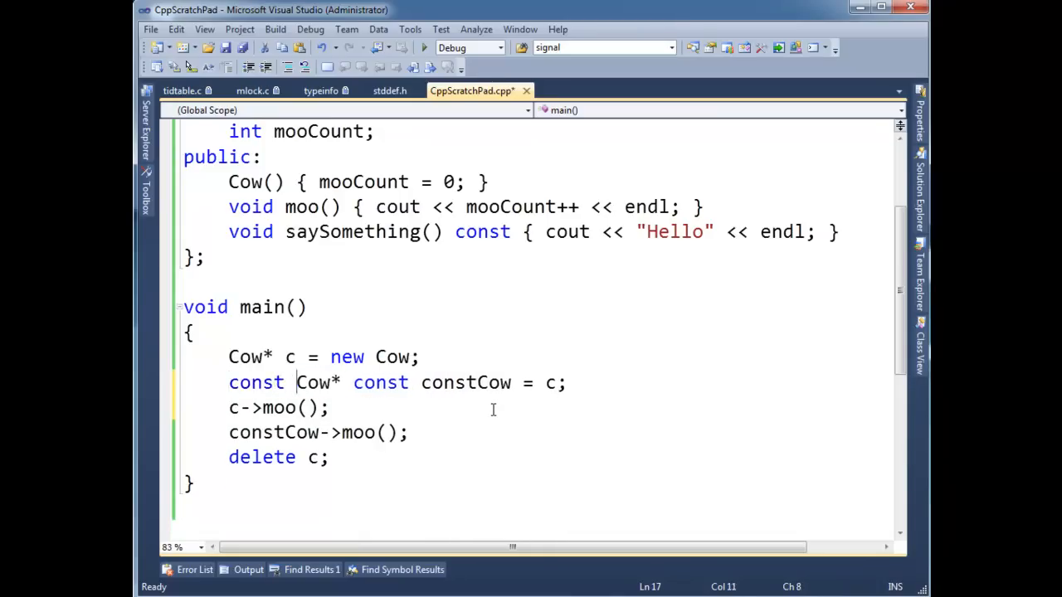
double_click(256, 383)
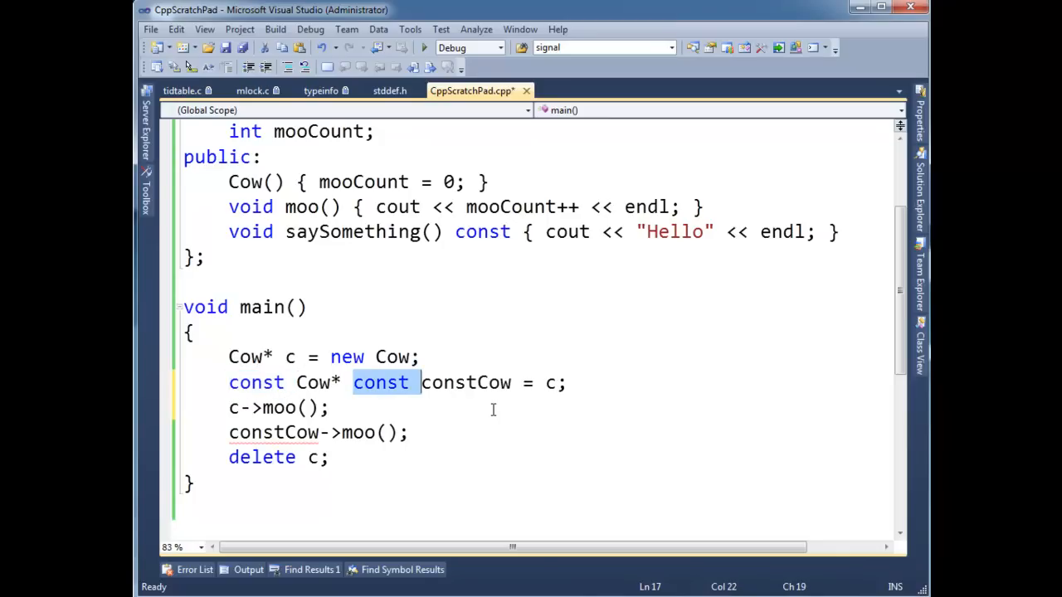
click(407, 432)
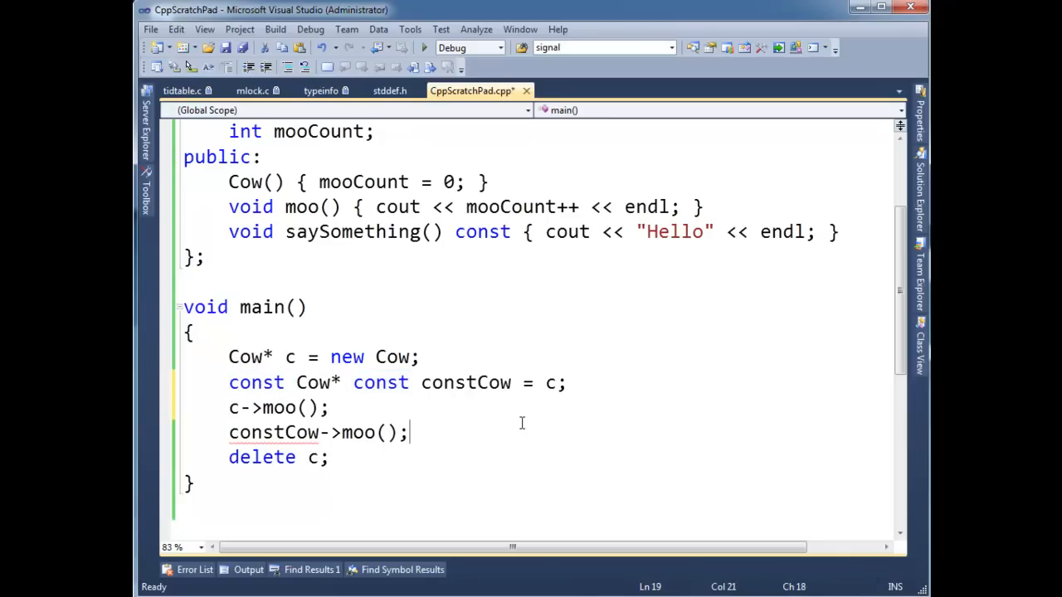
double_click(255, 383)
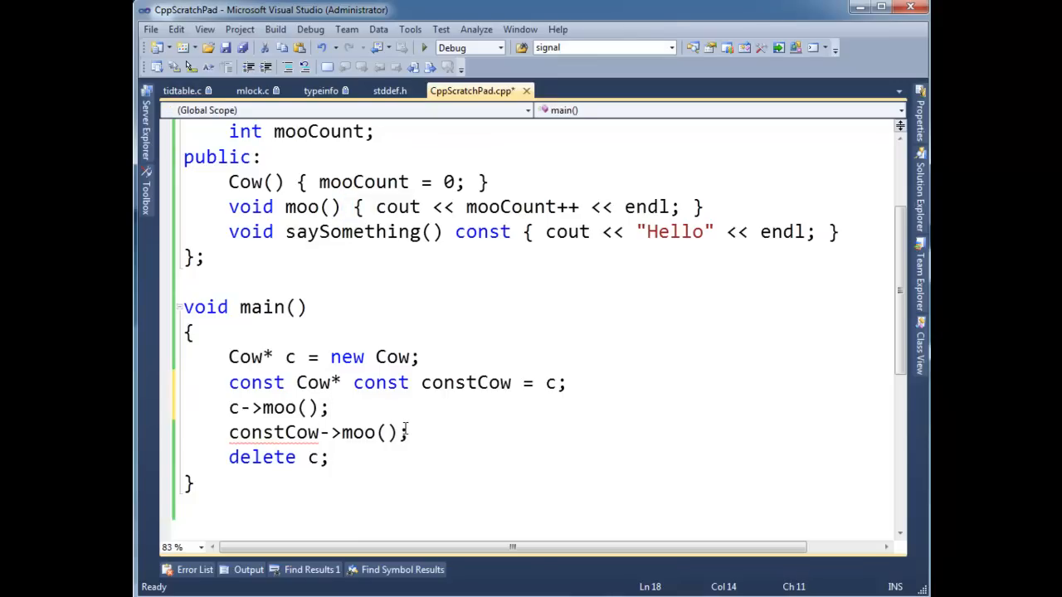
click(330, 407)
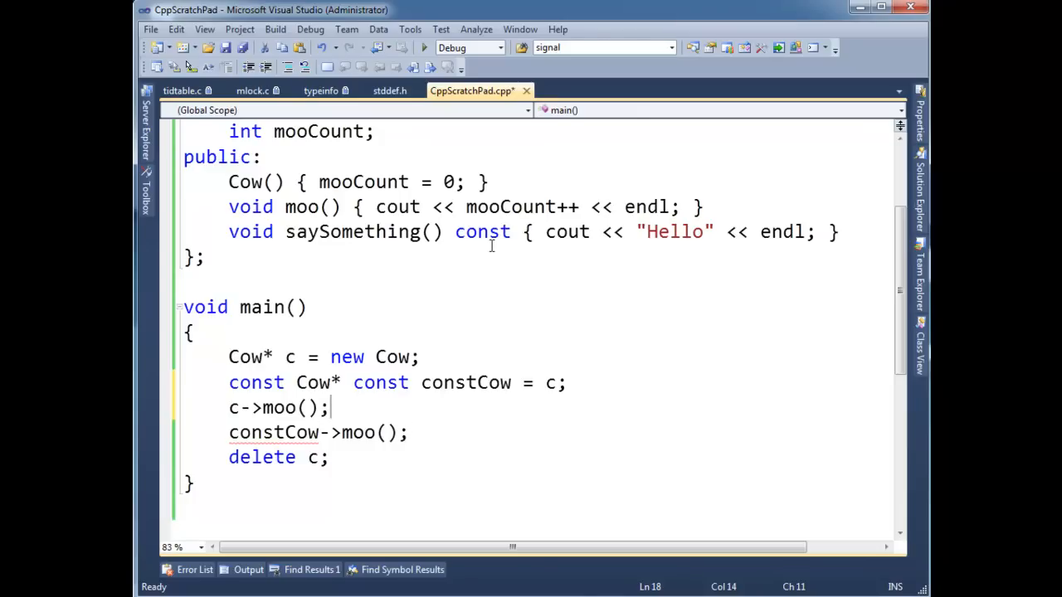
double_click(483, 232)
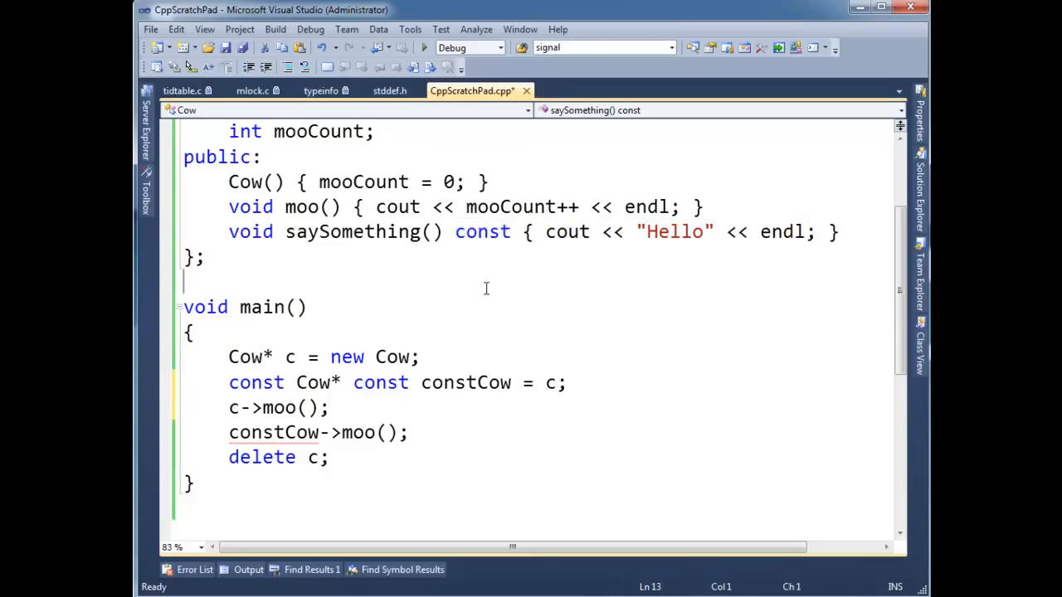
double_click(381, 382)
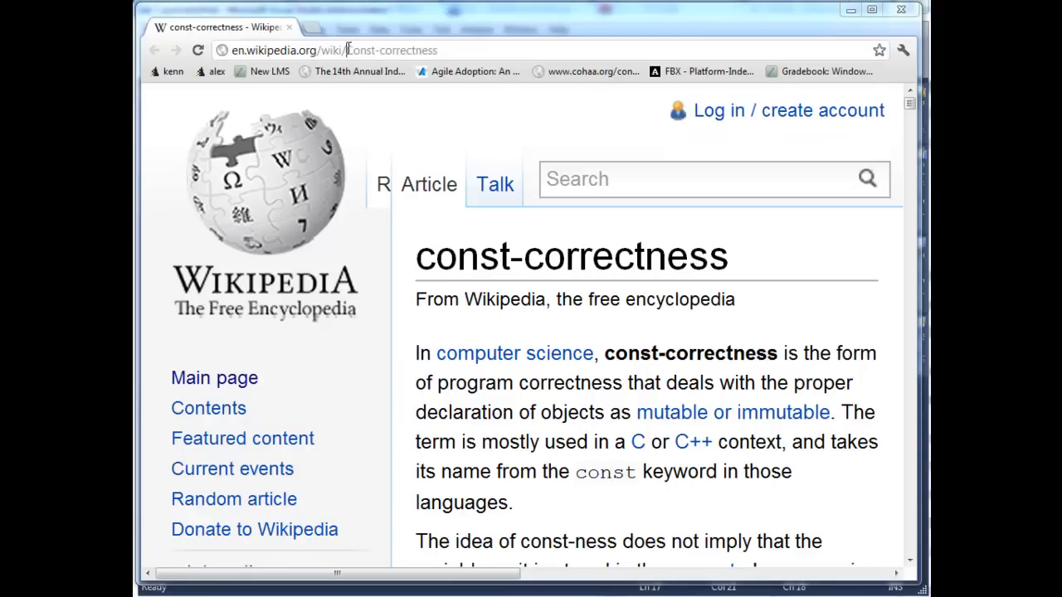
Scroll to the article contents and jump to section 1.2 Pointers and references
scroll(down, 3)
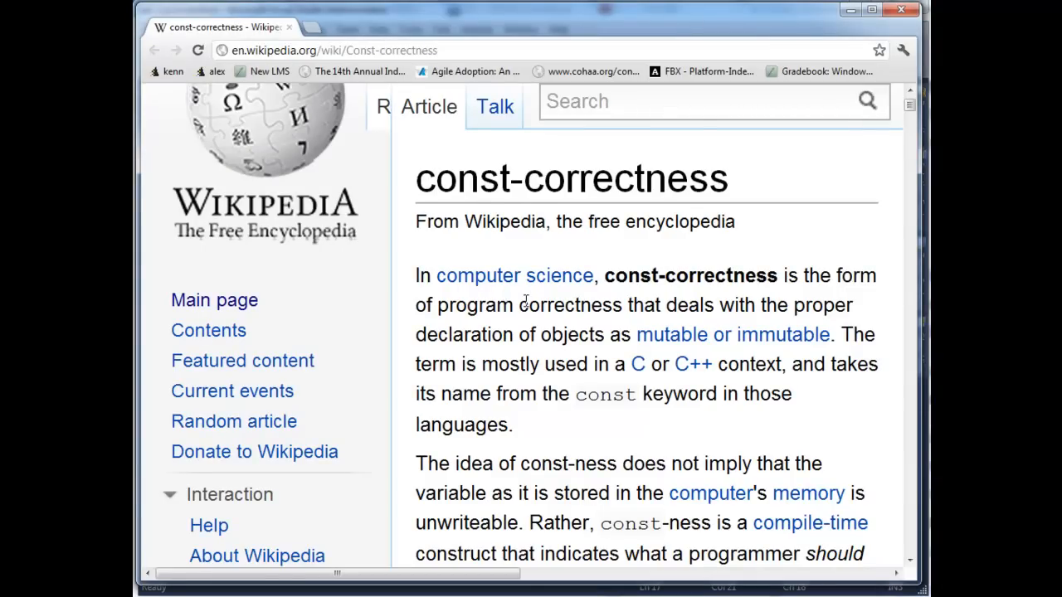
scroll(down, 3)
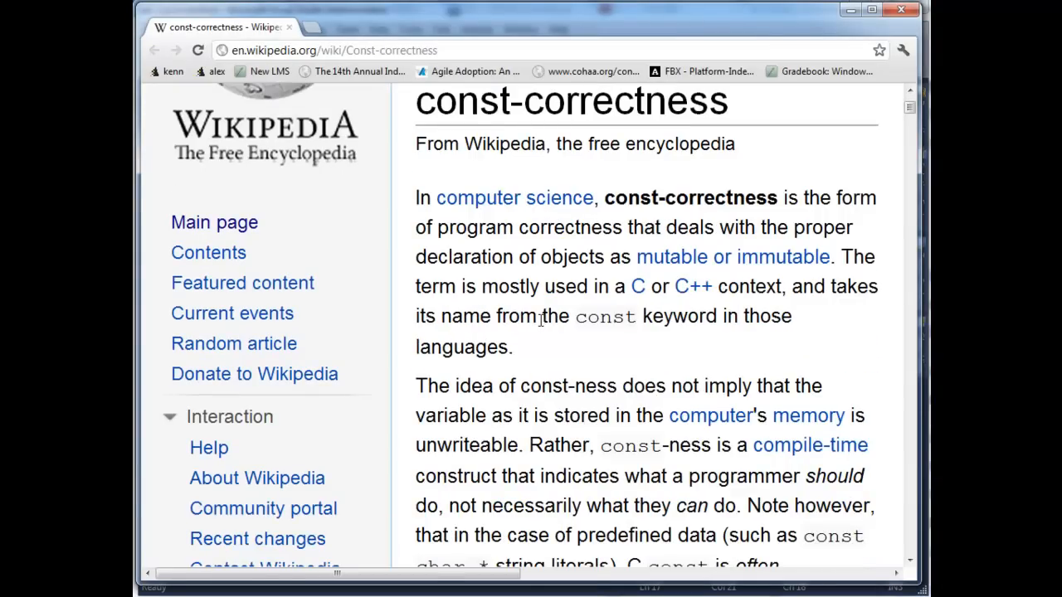
scroll(down, 3)
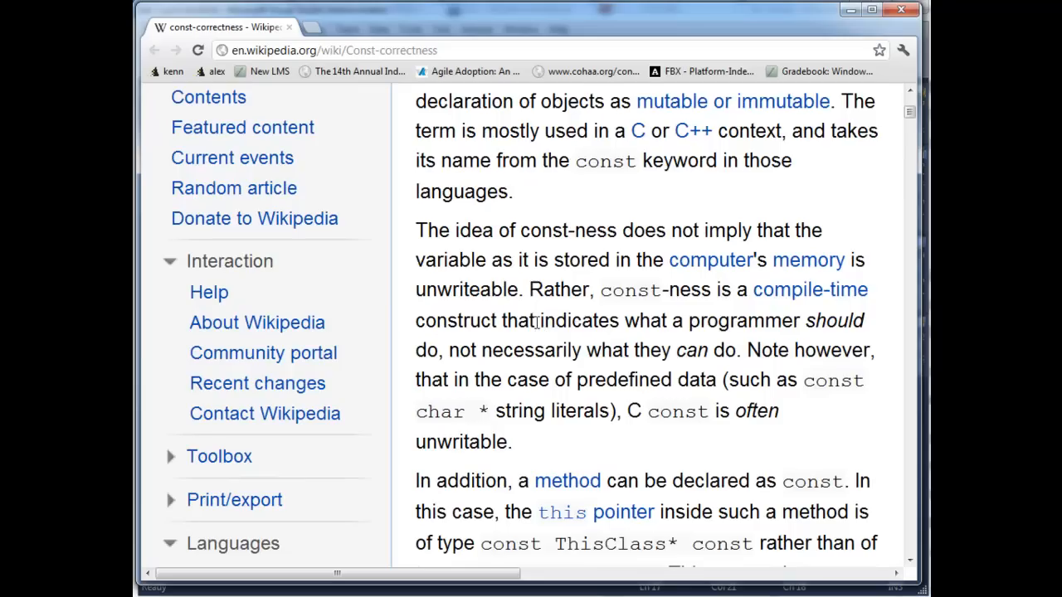
scroll(down, 3)
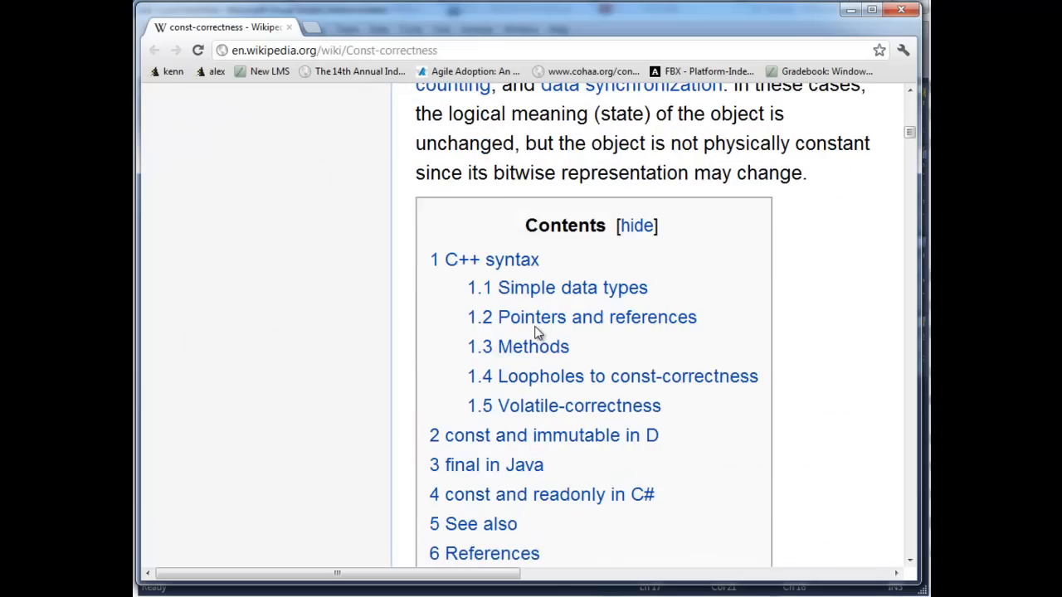
click(581, 317)
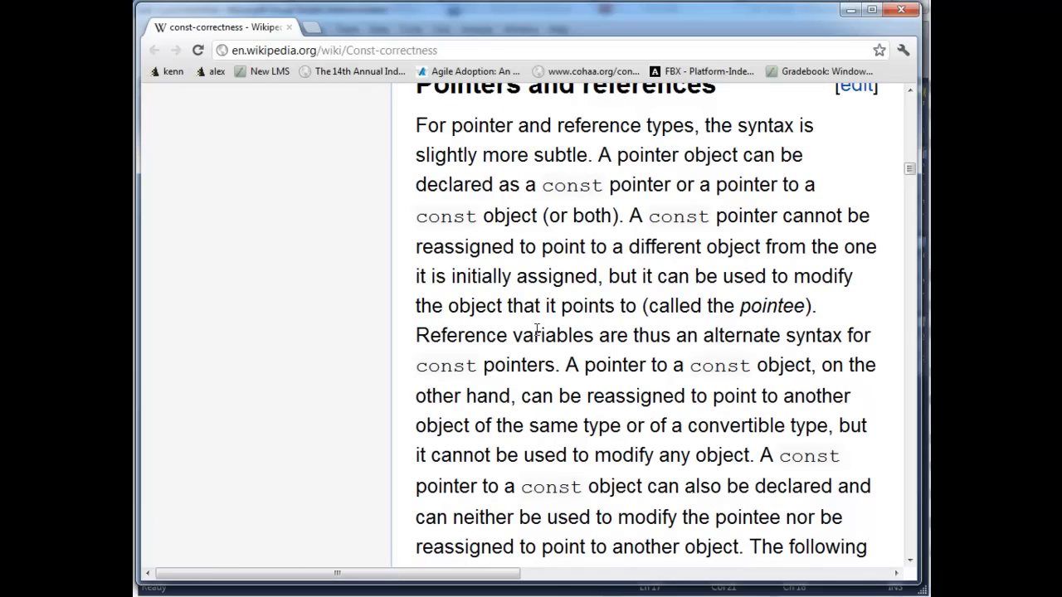
mouse_move(759, 489)
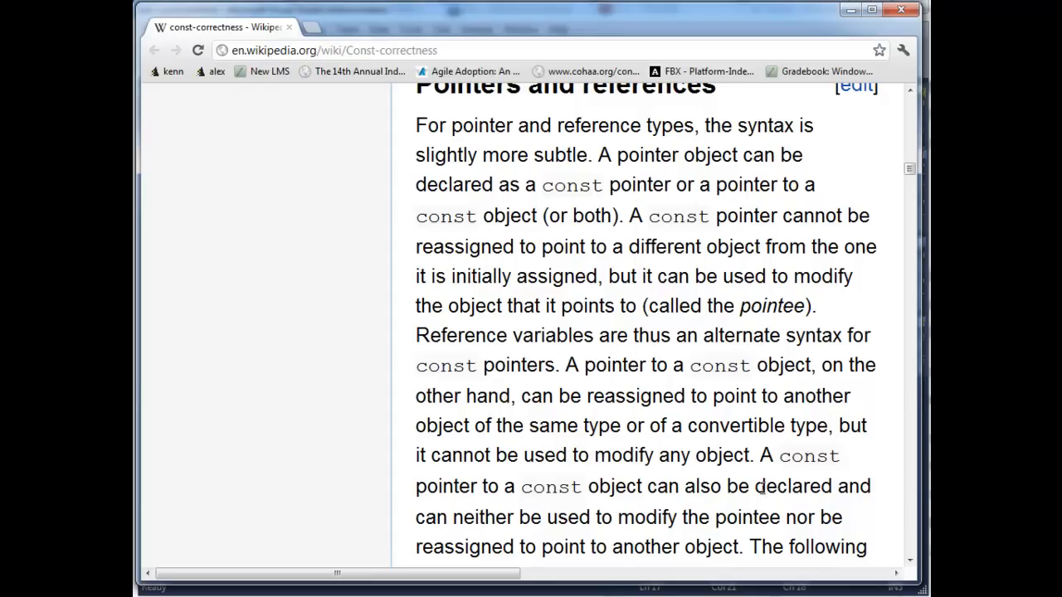